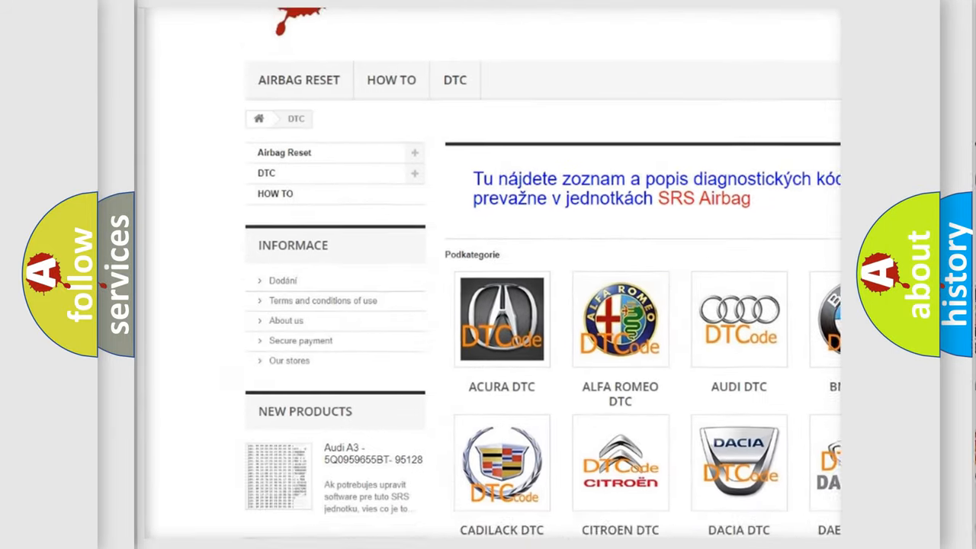
{"action": "scroll", "scroll_direction": "down", "scroll_amount": 3}
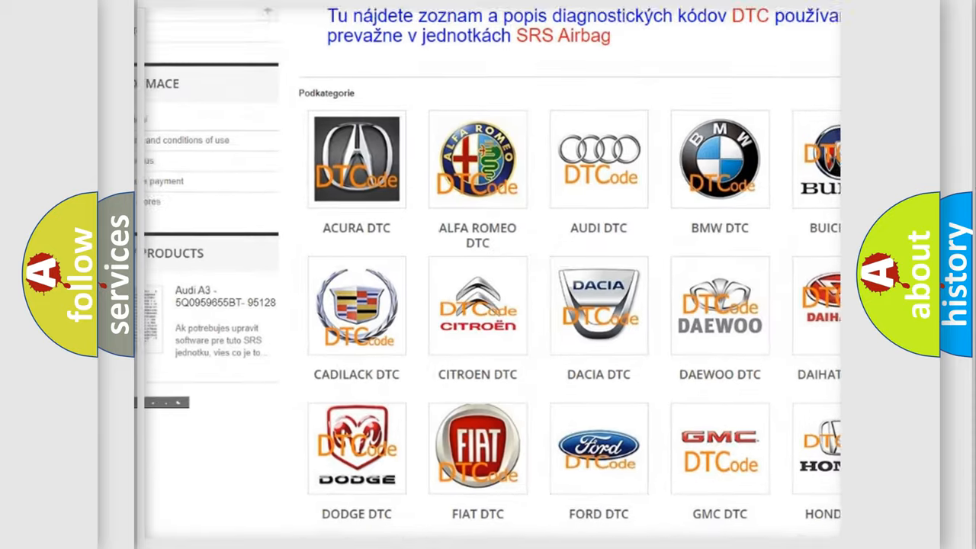
{"action": "scroll", "scroll_direction": "down", "scroll_amount": 3}
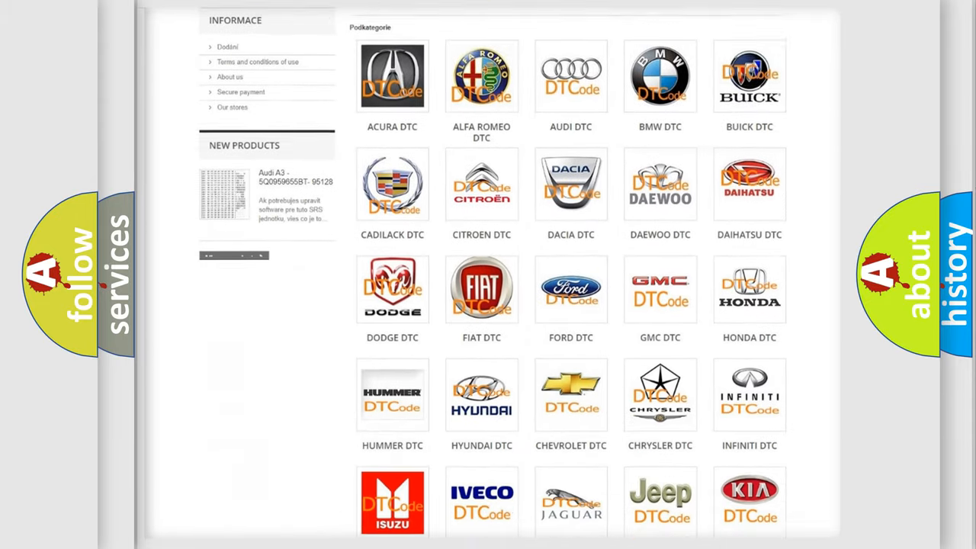
{"action": "scroll", "scroll_direction": "down", "scroll_amount": 3}
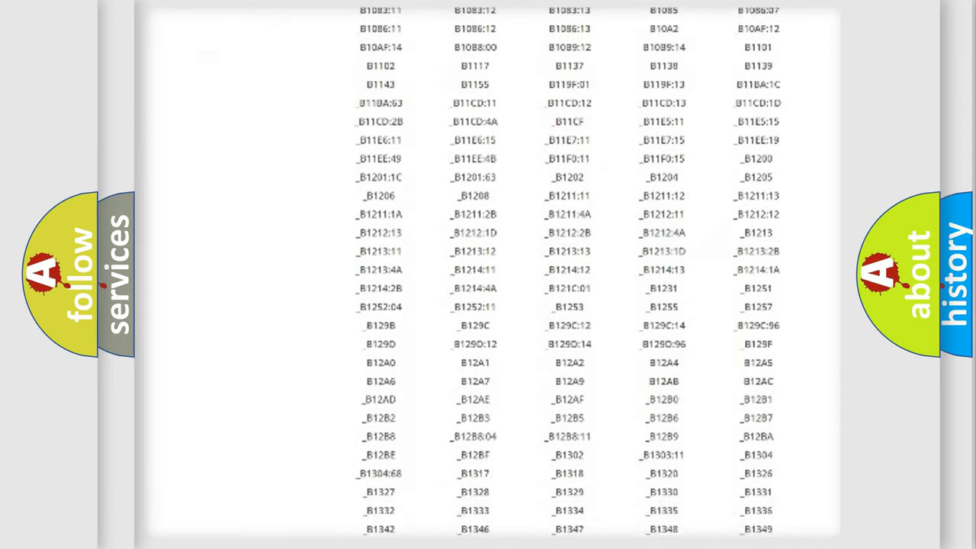
{"action": "scroll", "scroll_direction": "down", "scroll_amount": 3}
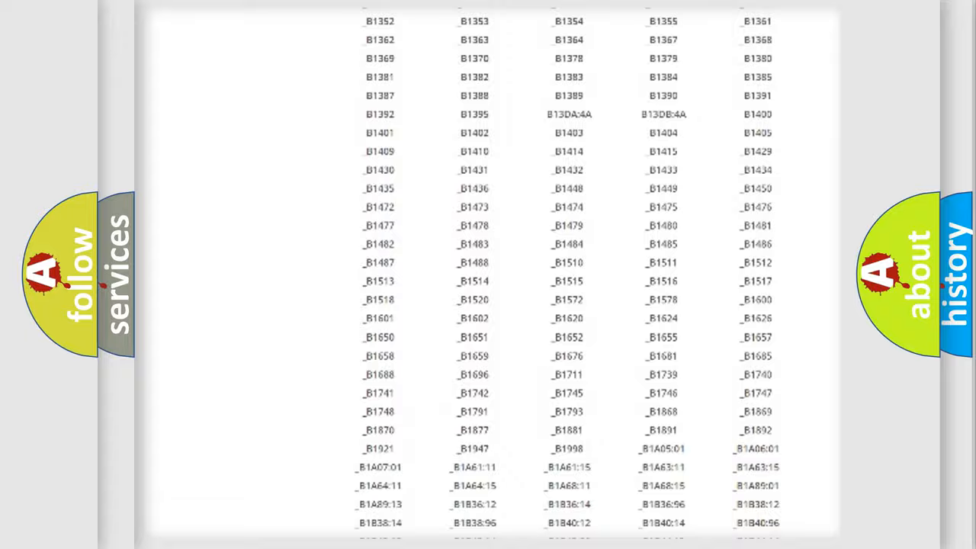